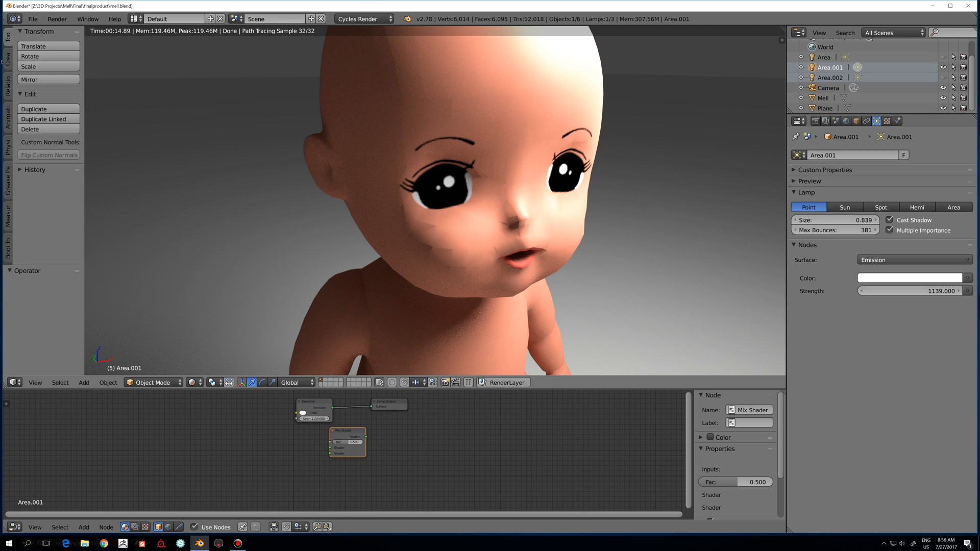
# Select the Mell doll to view its Glossy–Diffuse Mix Shader material (factor 0.773).
pyautogui.click(835, 219)
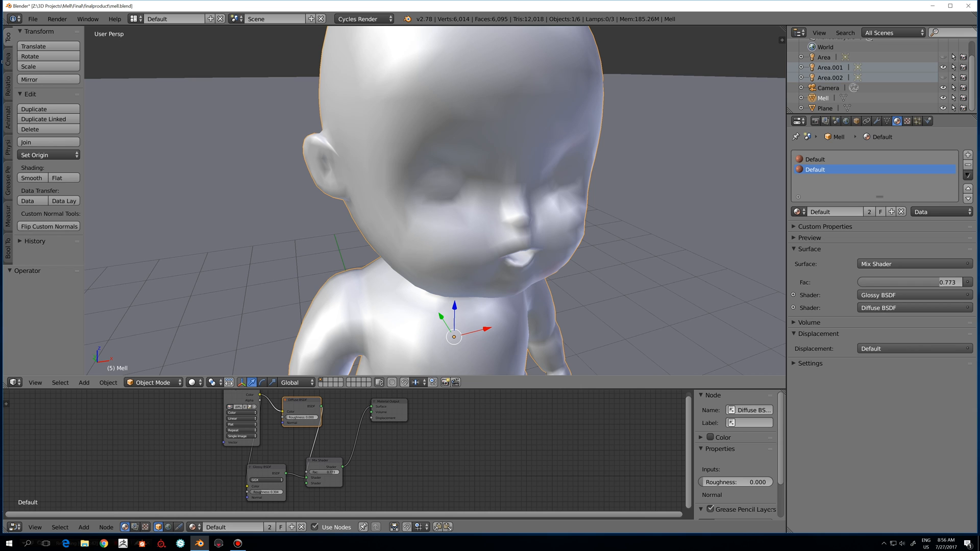
# Switch the viewport shading to Rendered for a live Cycles preview of the doll.
pyautogui.click(253, 382)
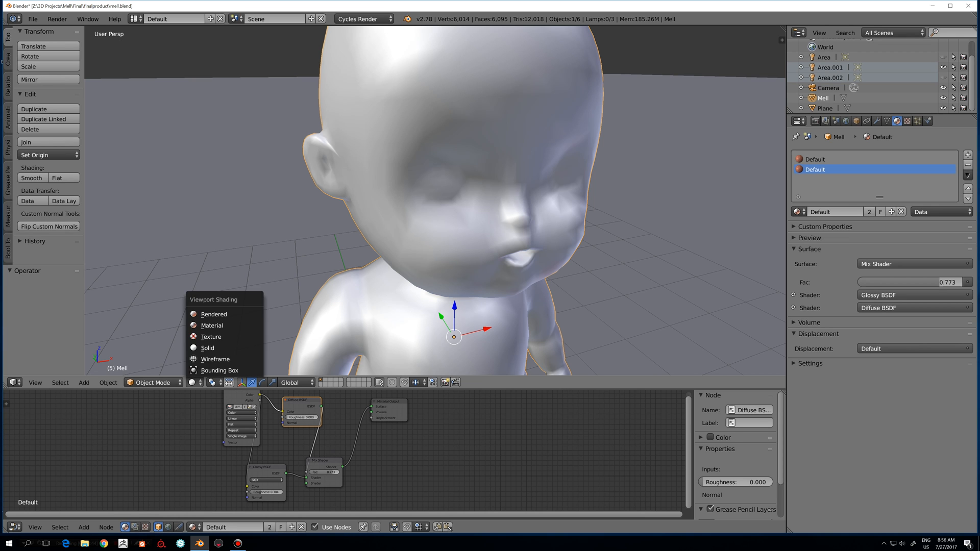
pyautogui.click(214, 314)
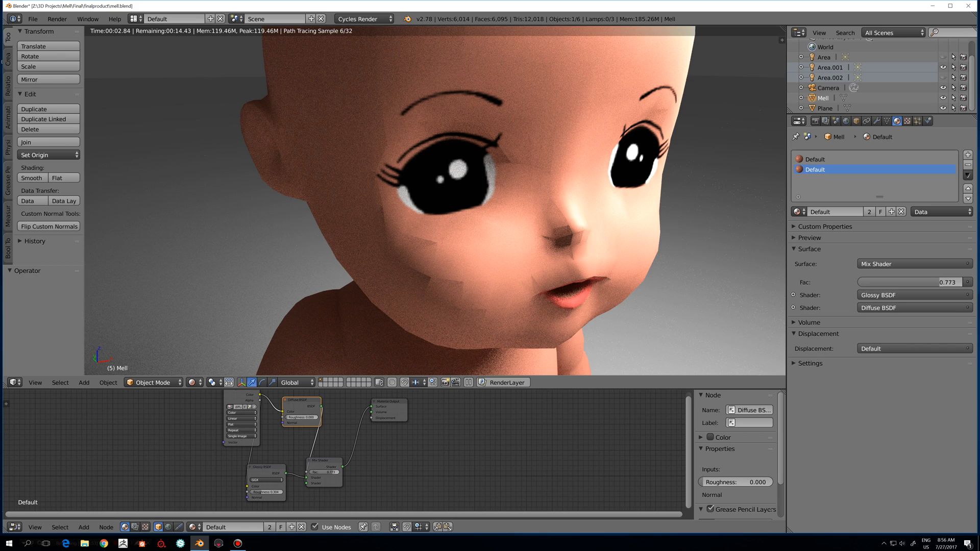
# Select the Area.001 lamp, whose 0.009 size gives hard-edged shadows on the face.
pyautogui.click(831, 68)
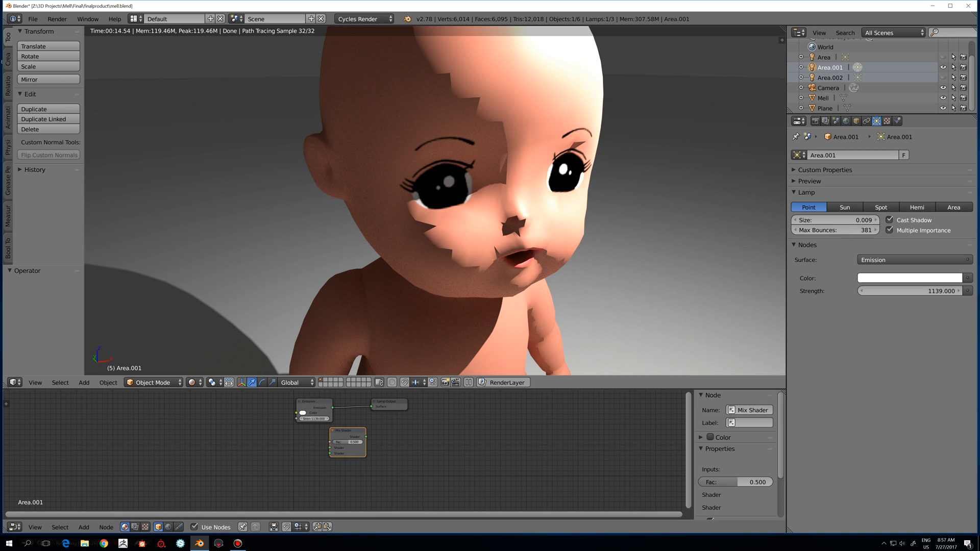
# Switch the render engine to Blender Render and assign the Mell material to the doll.
pyautogui.click(363, 18)
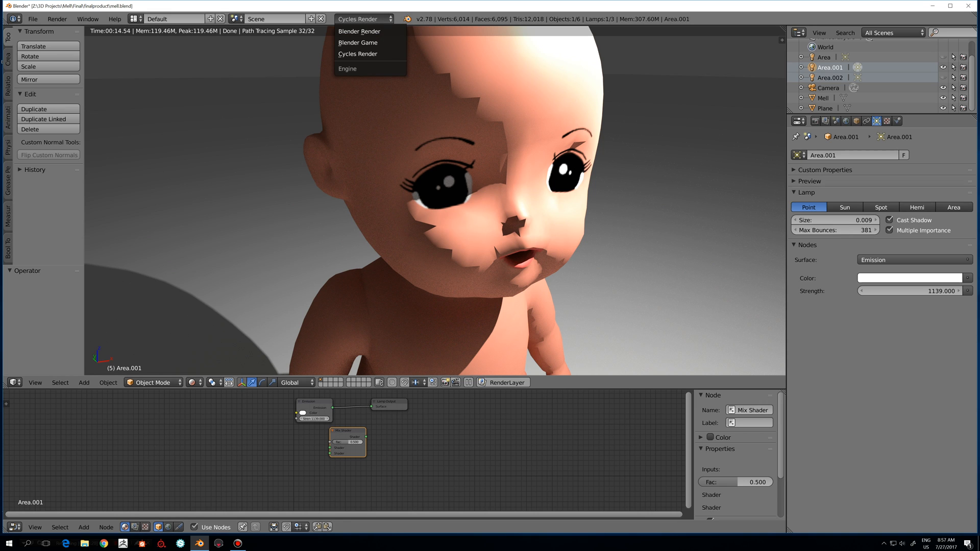
pyautogui.click(359, 31)
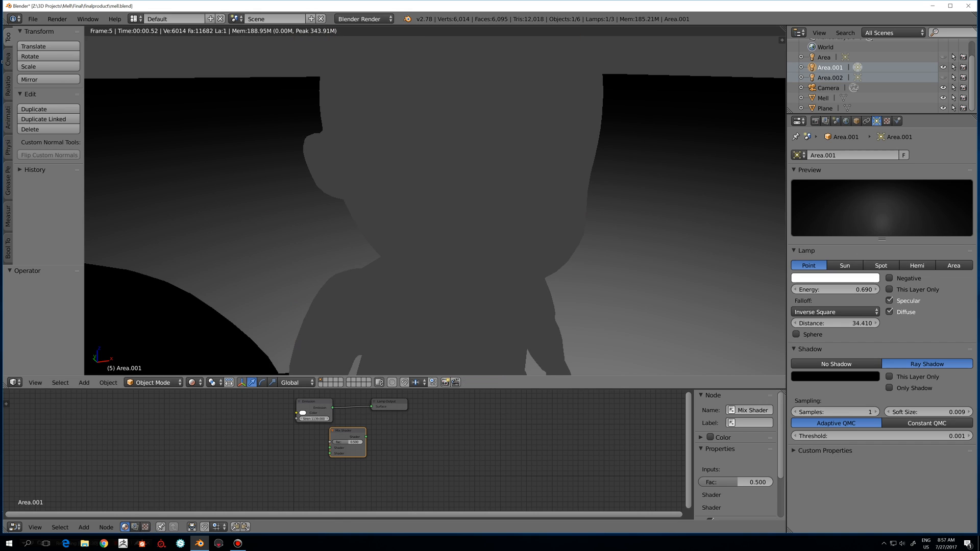
pyautogui.click(824, 98)
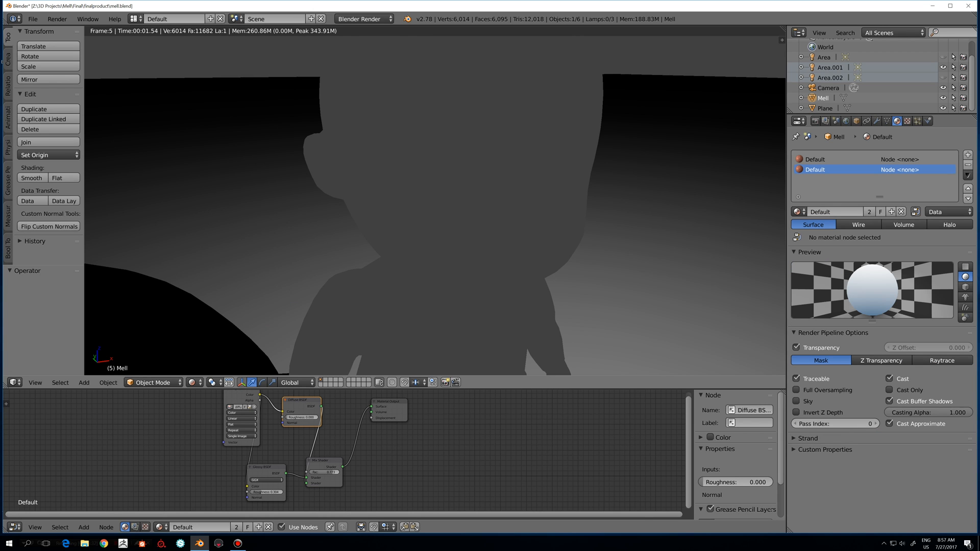
pyautogui.click(799, 211)
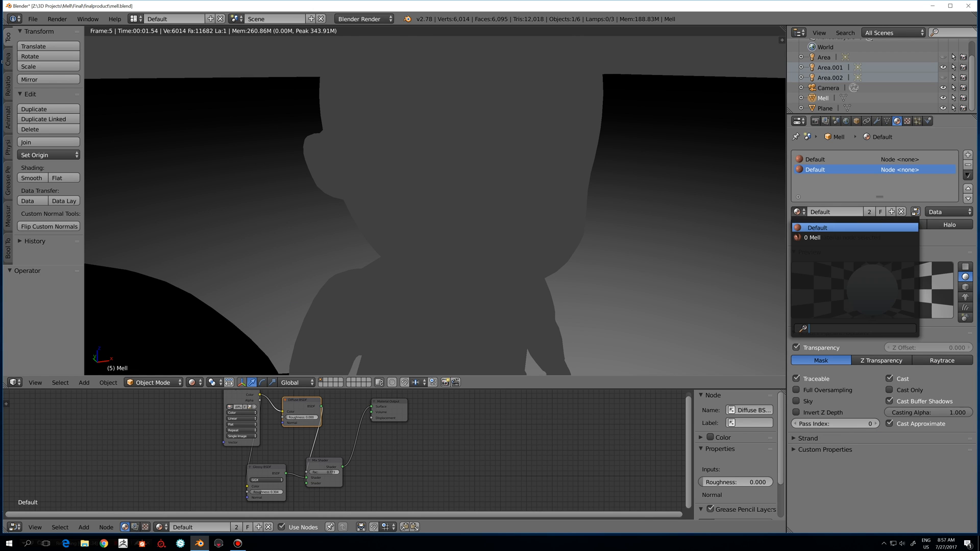
pyautogui.click(814, 237)
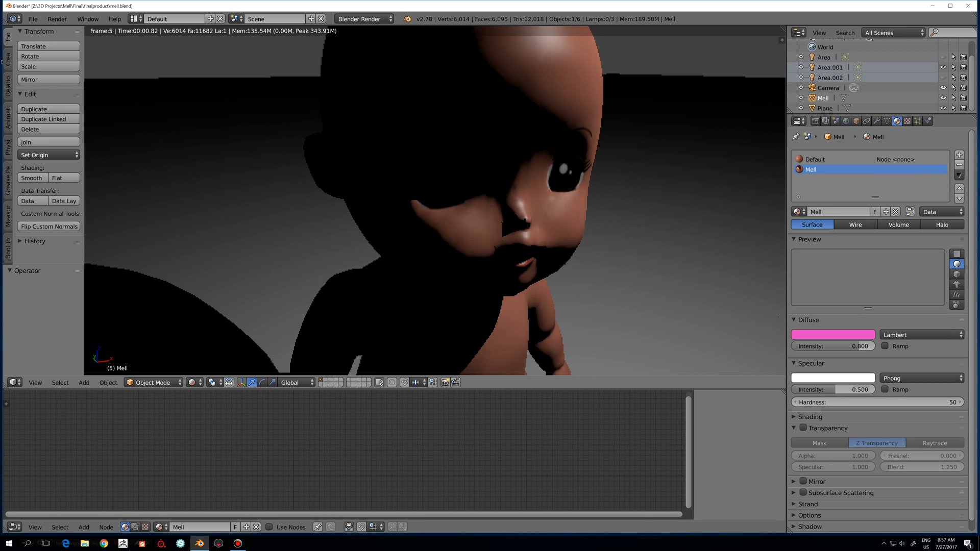
# Select the Area lamp to give it energy 2.1, distance 3.47 and no shadow.
pyautogui.click(830, 66)
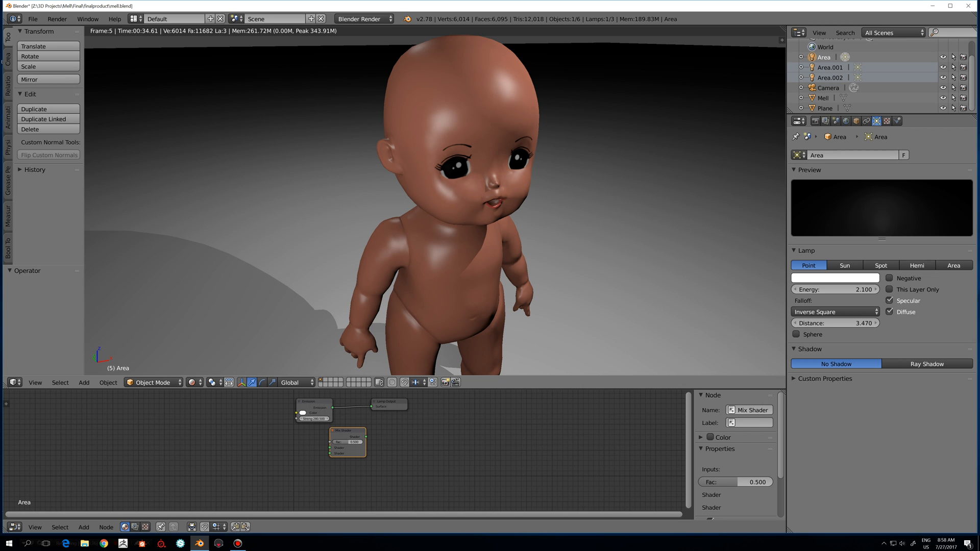
# Switch the render engine back to Cycles and select the Area.001 lamp.
pyautogui.click(363, 19)
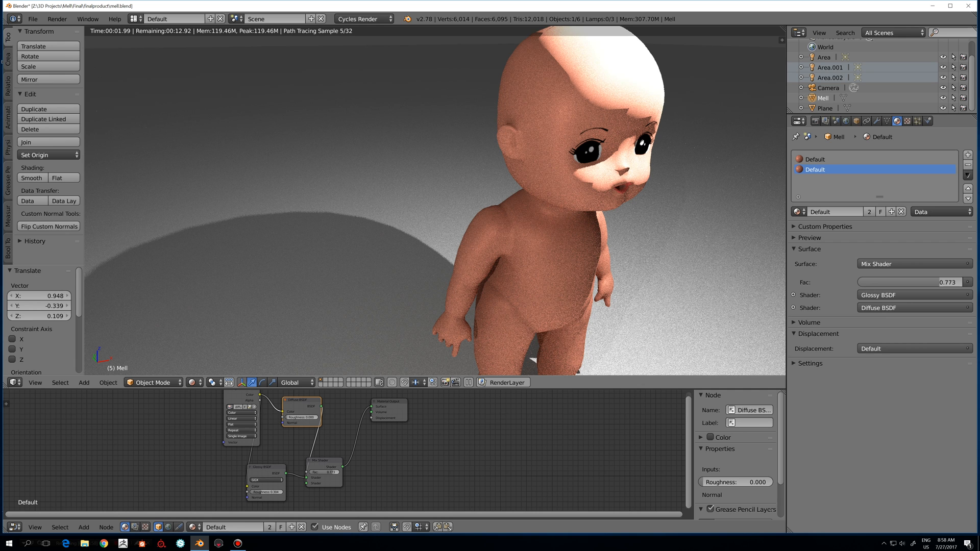
pyautogui.click(832, 67)
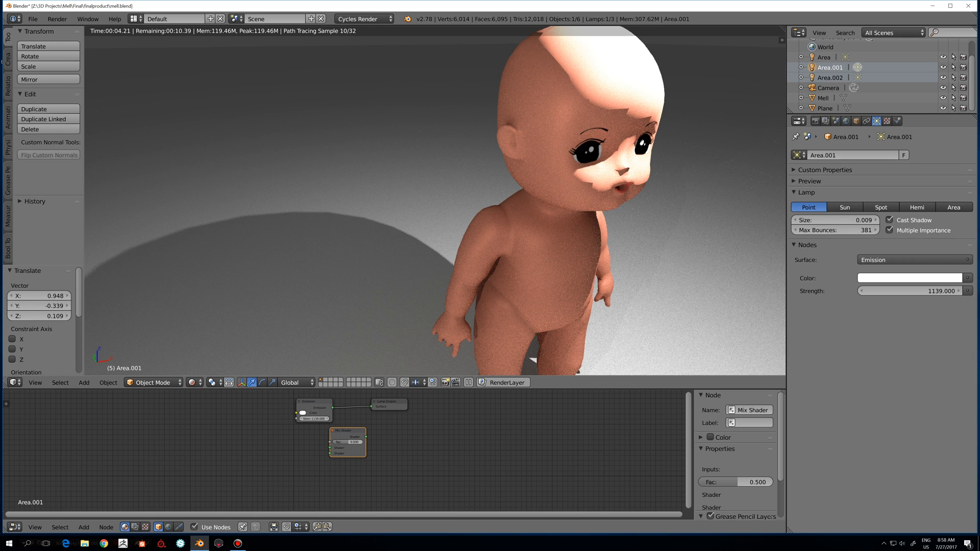